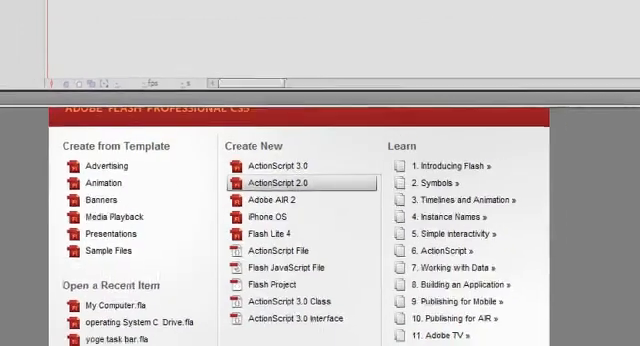
- Start a new ActionScript 2.0 document and set its stage width to 600 pixels
left_click(280, 184)
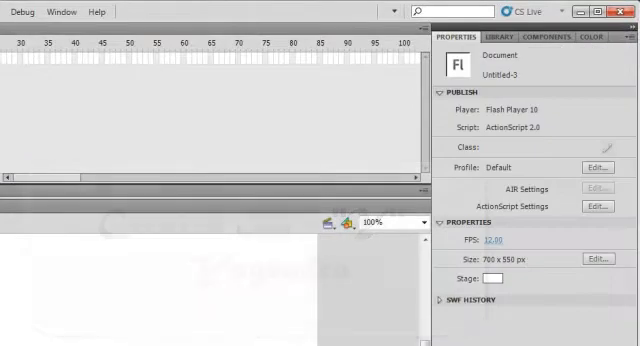
left_click(604, 260)
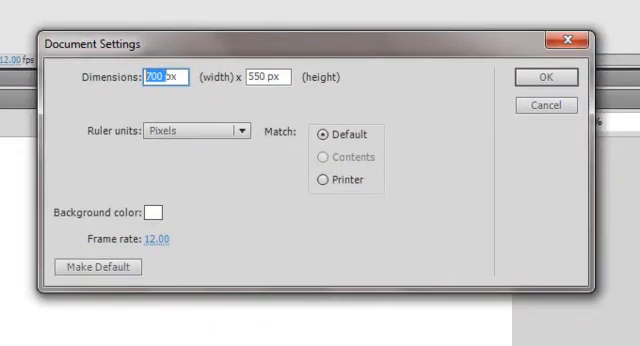
type("600")
left_click(268, 76)
type("400")
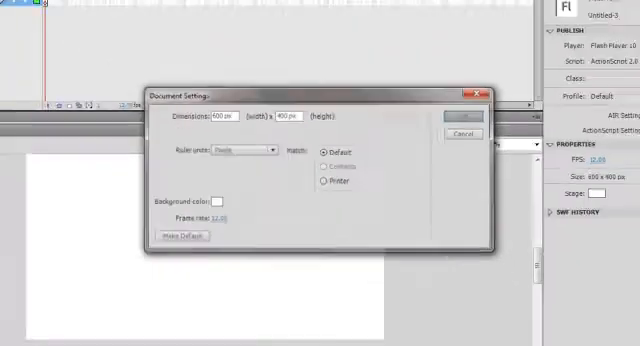
left_click(456, 118)
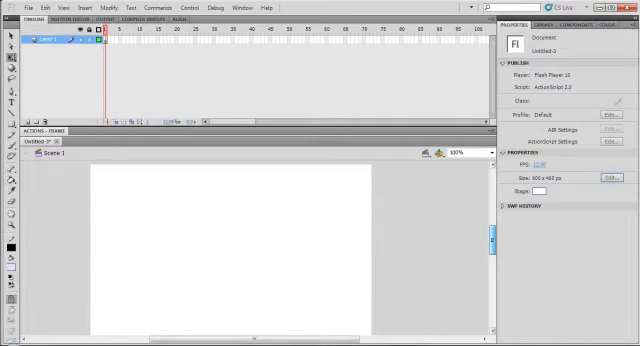
- Import the lighthouse picture onto the stage via File > Import to Stage
left_click(32, 8)
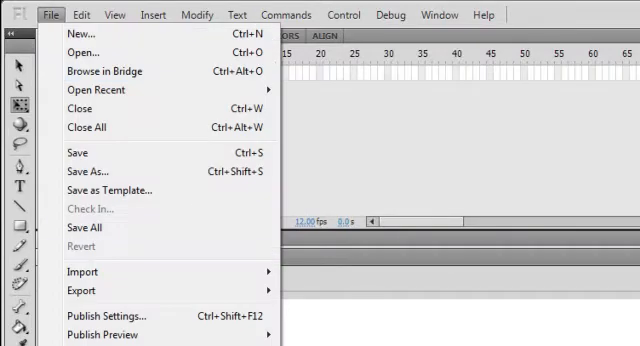
mouse_move(82, 272)
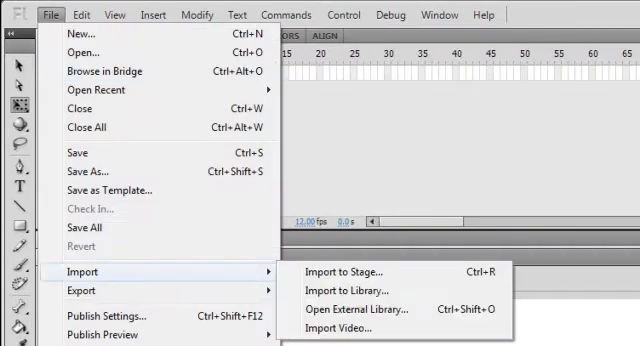
left_click(348, 272)
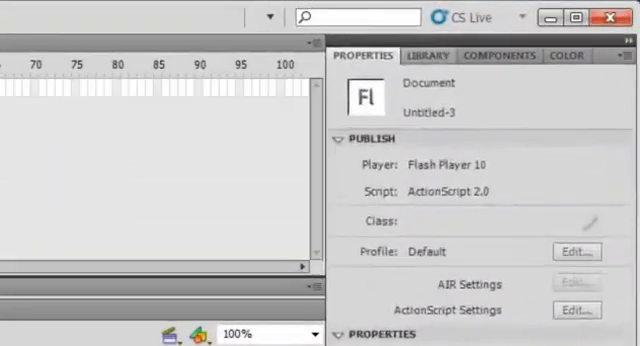
left_click(428, 56)
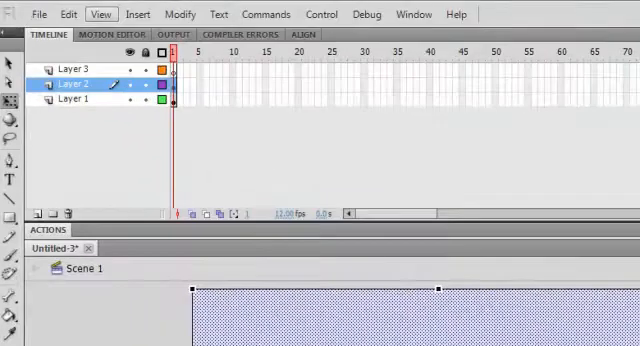
- Add a motion tween to Layer 2 and extend its span to frame 40
left_click(138, 14)
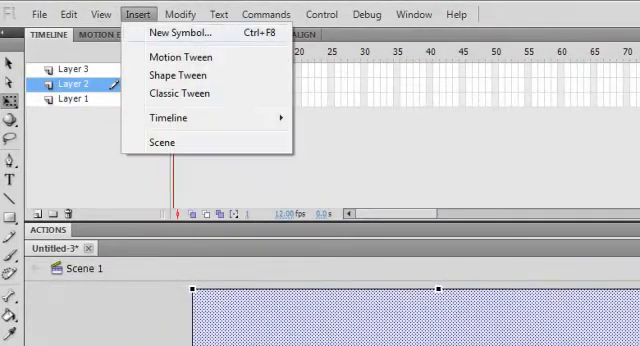
mouse_move(176, 56)
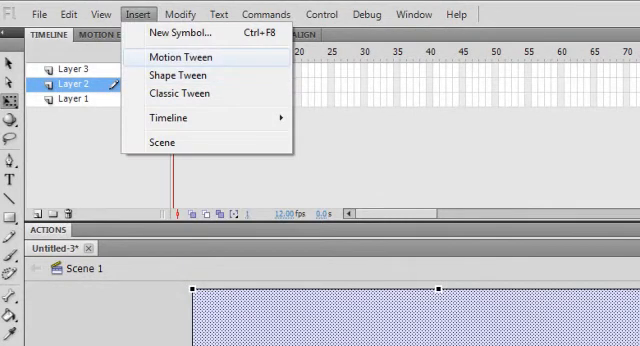
left_click(178, 56)
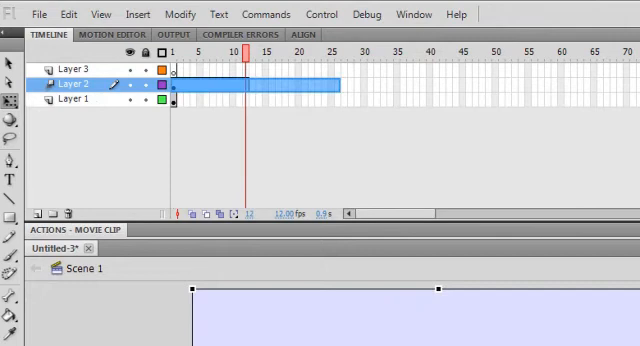
left_click(464, 52)
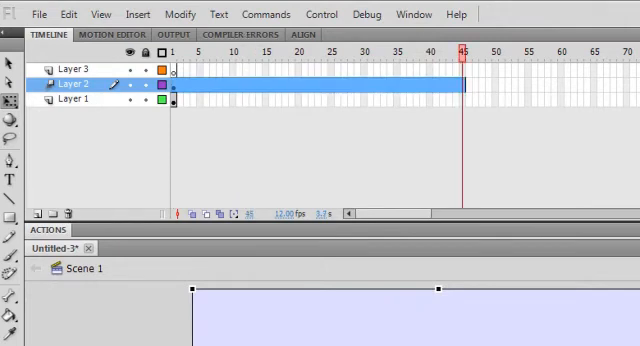
left_click(68, 100)
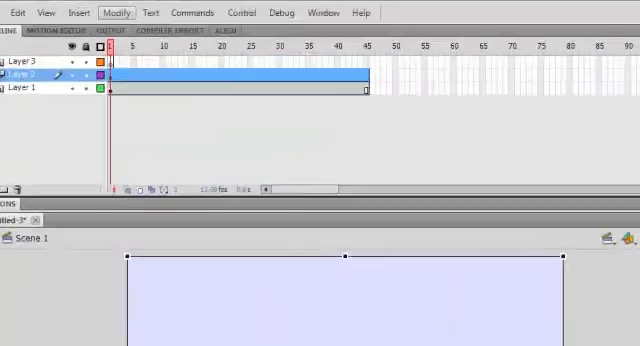
- Scale the rectangle on frame 1 down to a small box using the Modify commands
left_click(40, 12)
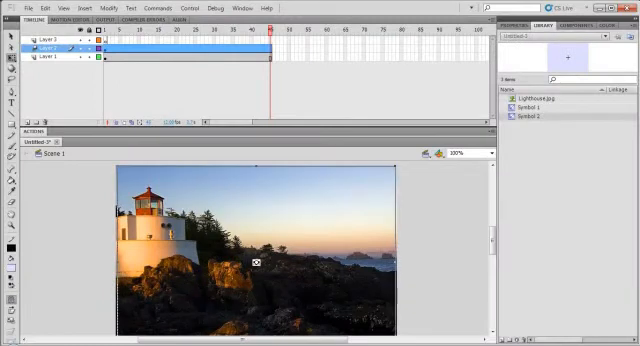
double_click(256, 264)
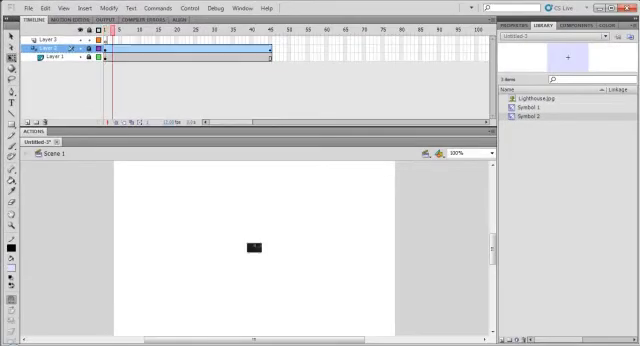
- Jump to frame 40 to preview the fully revealed lighthouse photo
left_click(248, 32)
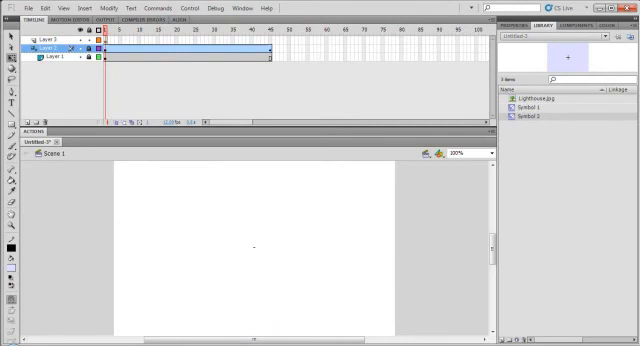
left_click(252, 32)
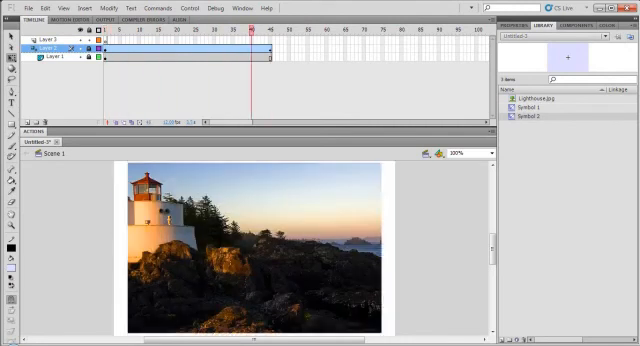